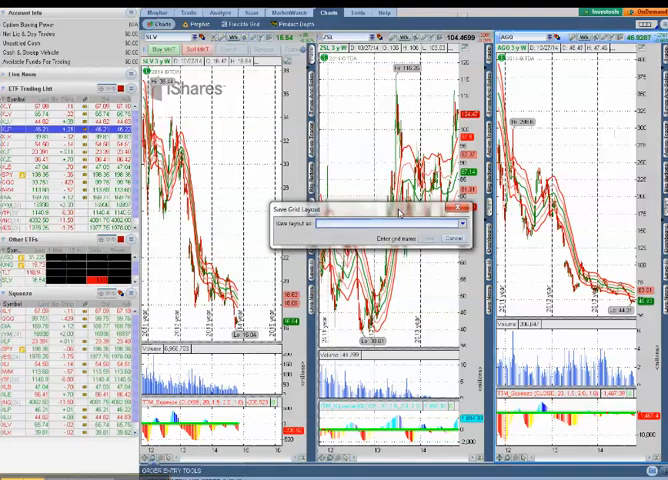
pyautogui.click(400, 236)
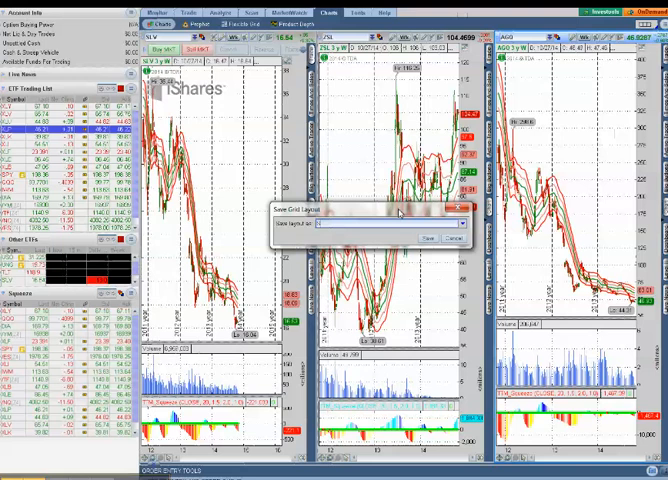